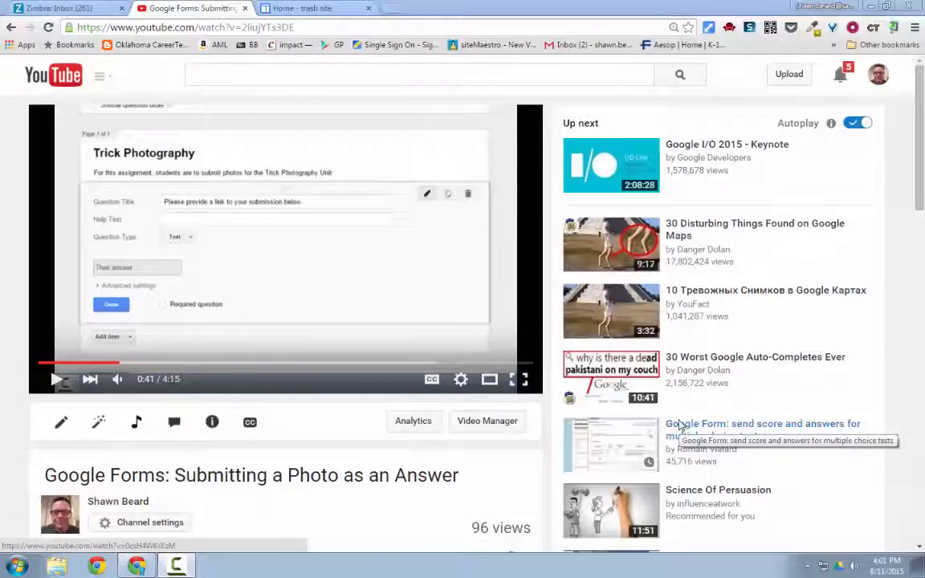
mouse_move(429, 459)
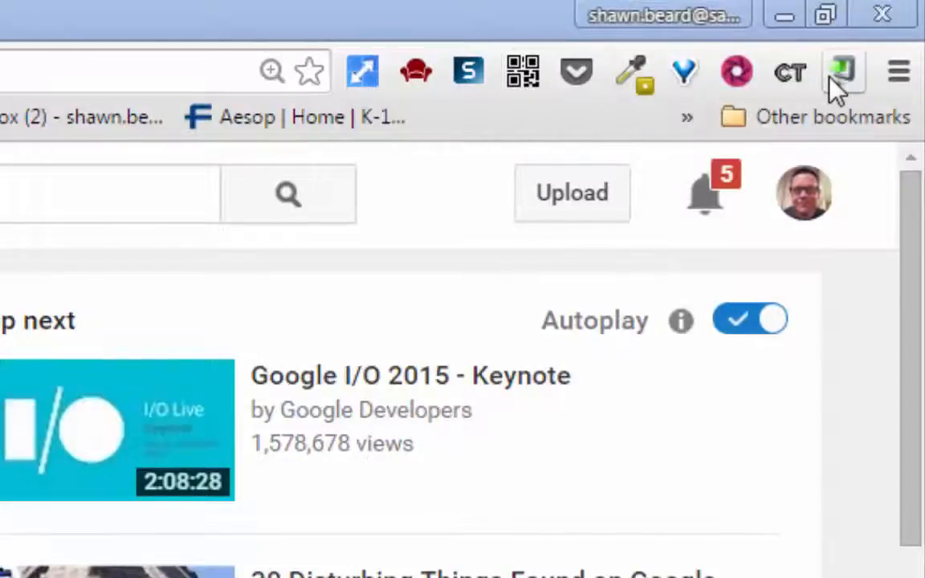
mouse_move(843, 72)
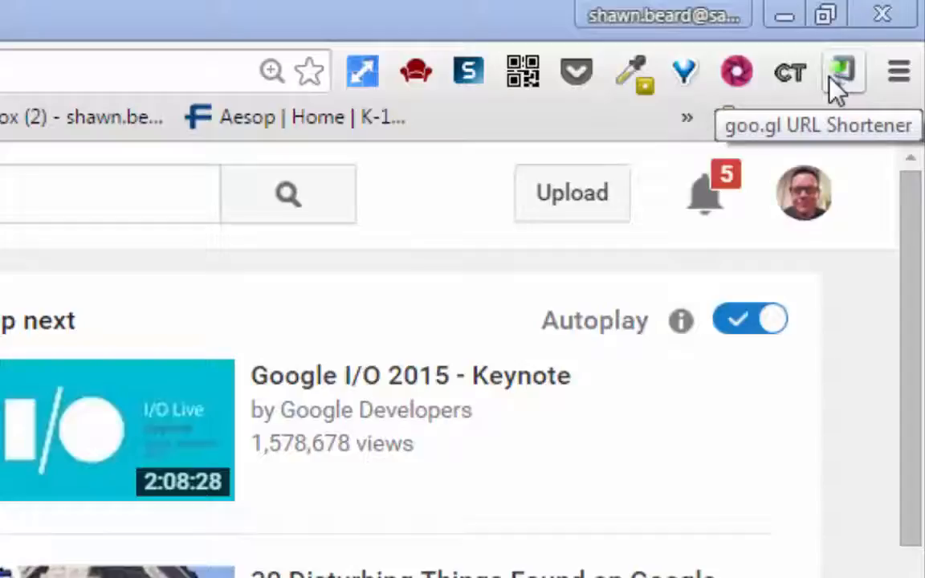
mouse_move(714, 136)
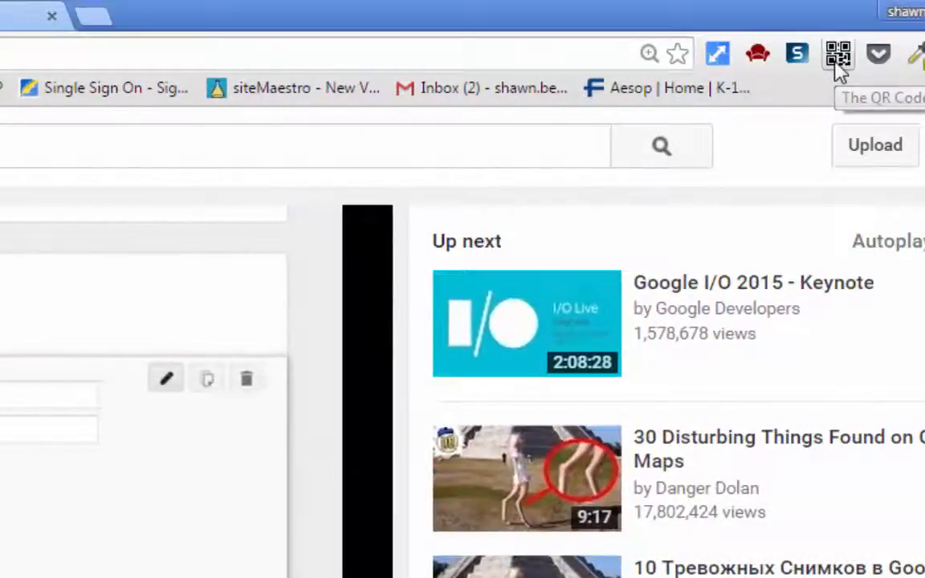
Generate a QR code for the YouTube video and open it in the online QR Code Generator.
click(837, 53)
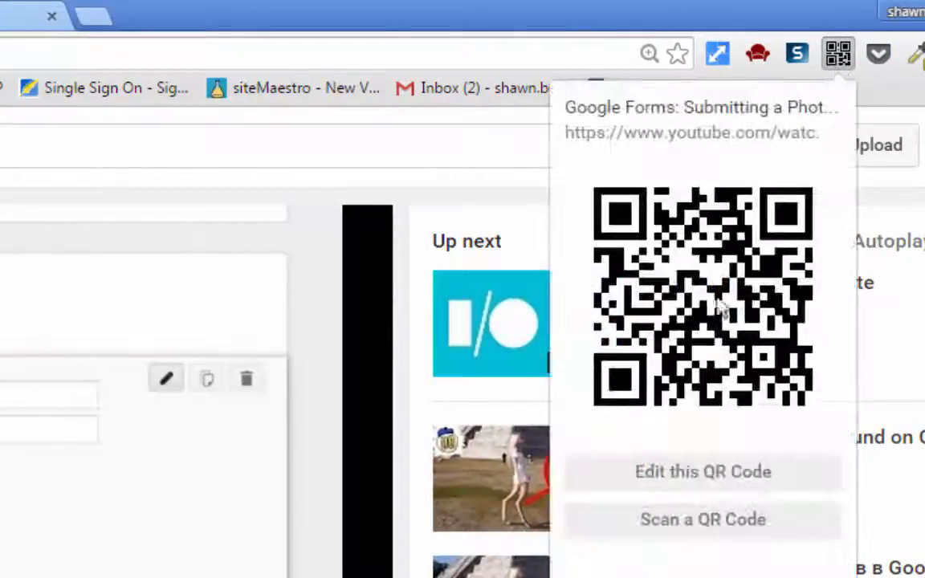
mouse_move(681, 168)
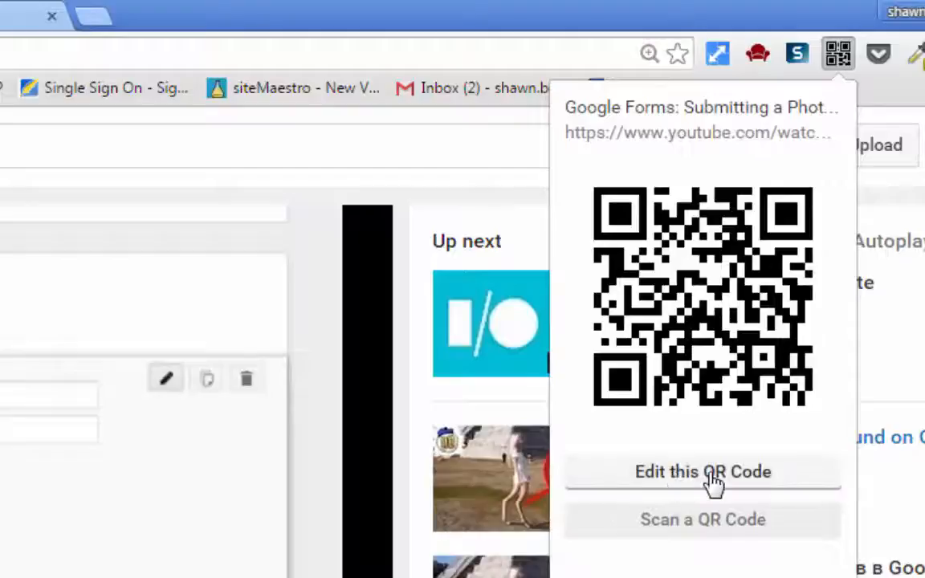
click(702, 472)
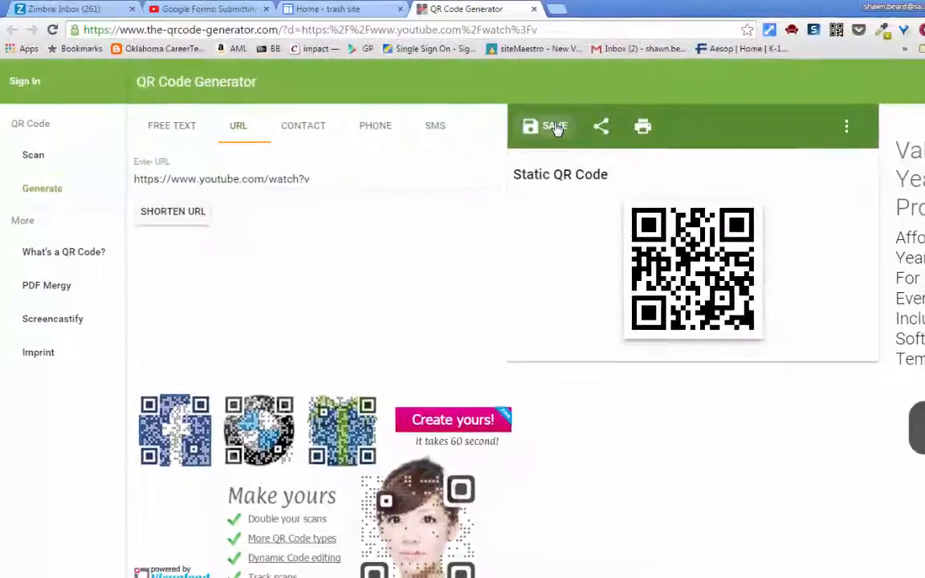
Save the QR code as a PNG file named 'Youtube Video'.
click(554, 126)
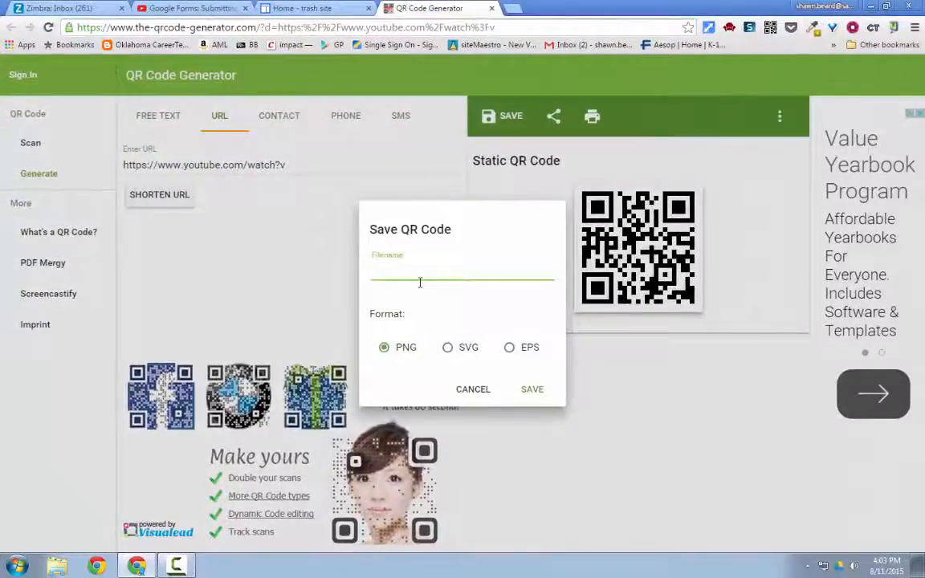
text(Youtube Video)
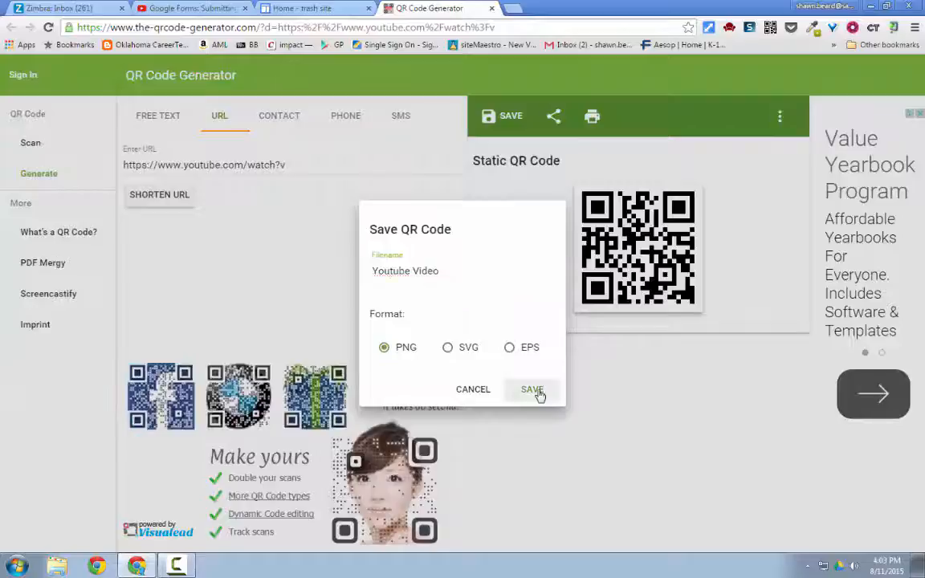
click(532, 390)
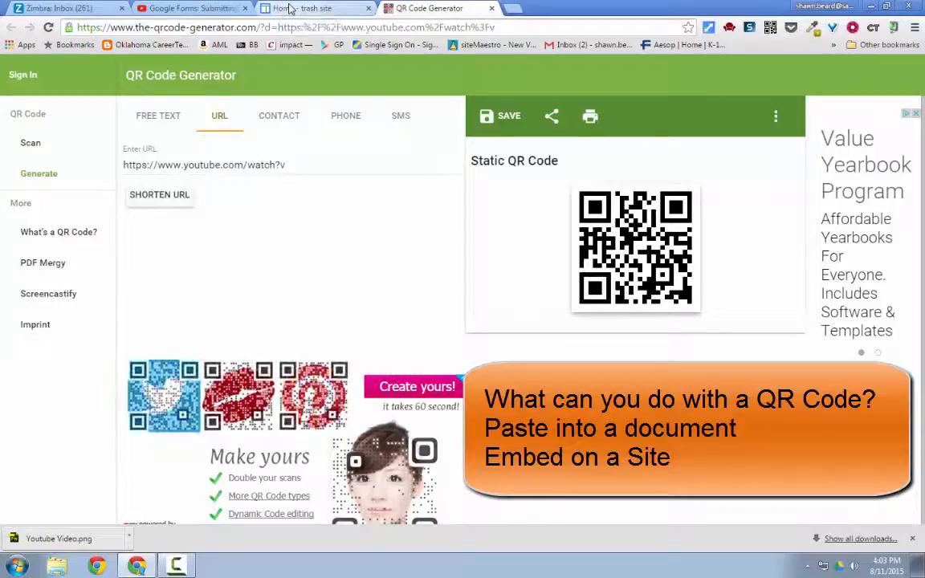
mouse_move(291, 10)
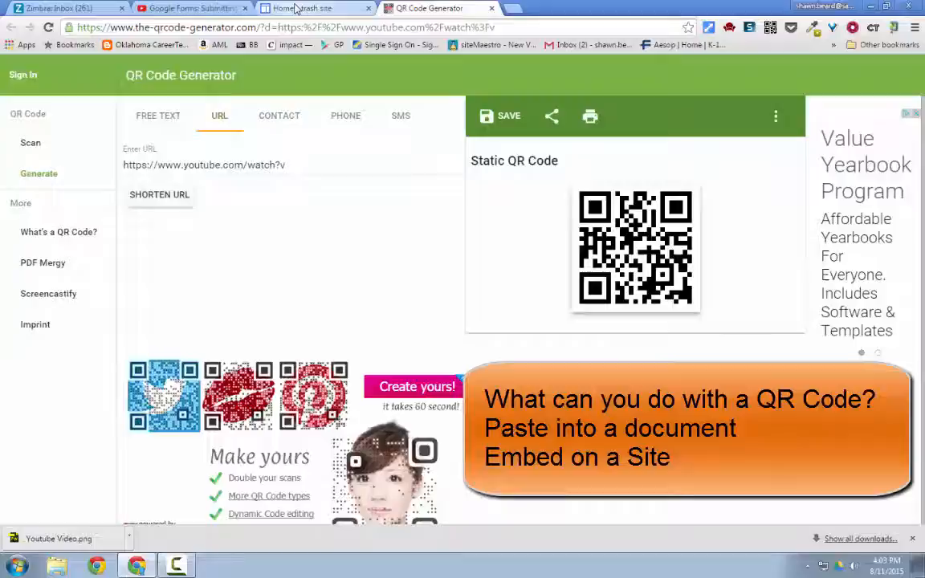
Edit the trash site's Home page and insert an image, picking the saved QR code file.
click(314, 8)
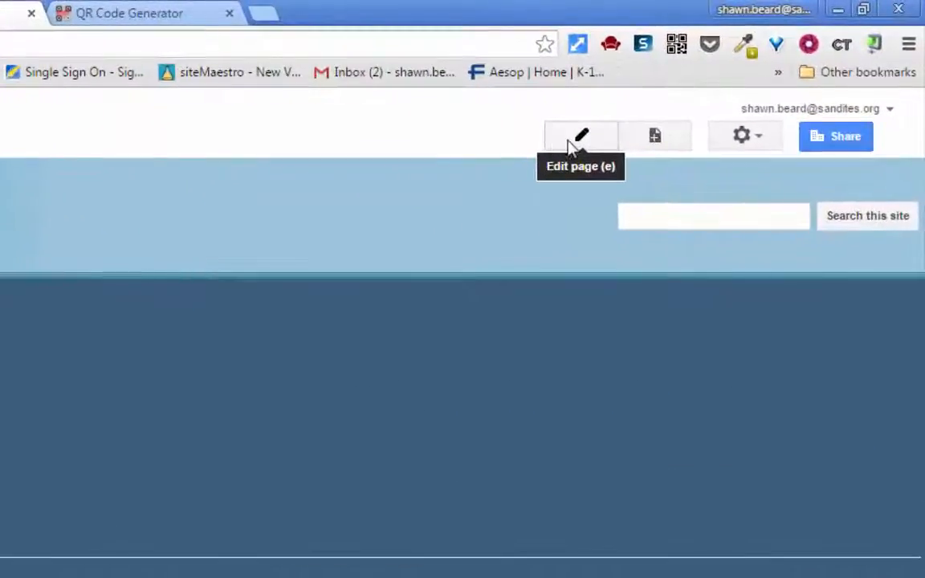
click(581, 136)
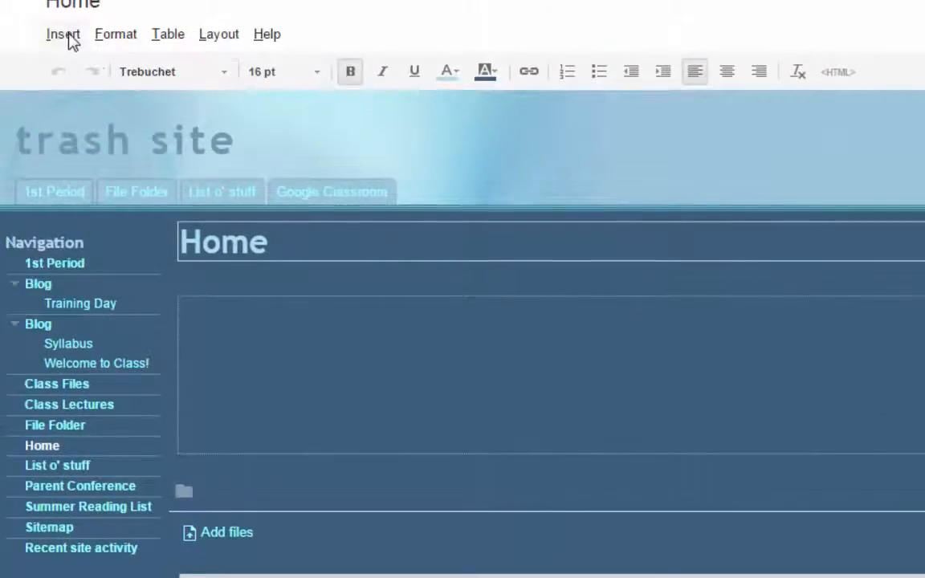
click(62, 33)
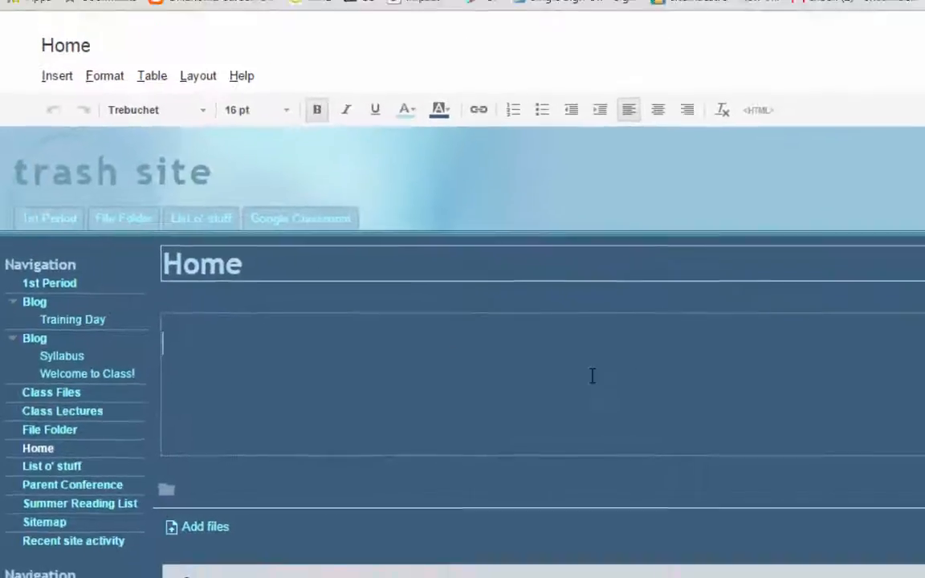
click(205, 527)
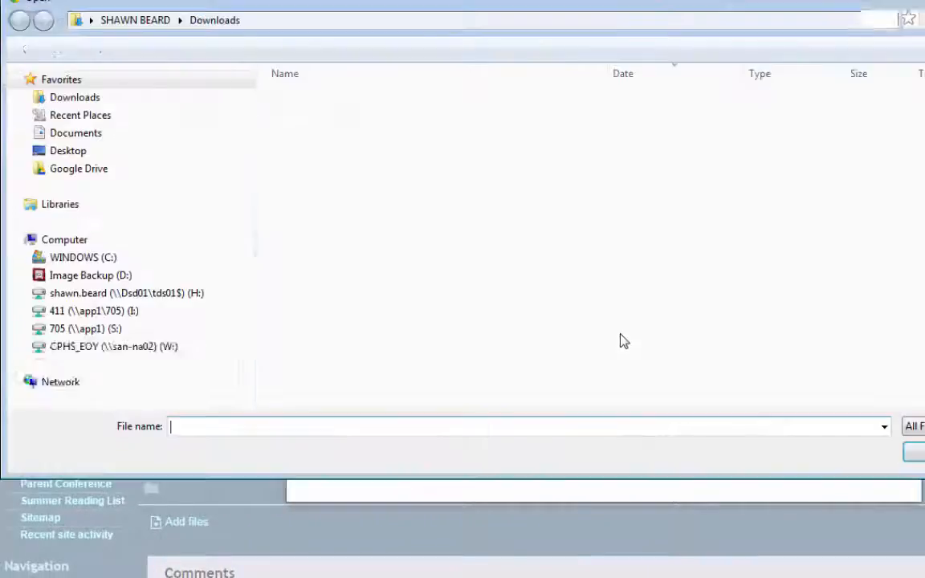
click(74, 97)
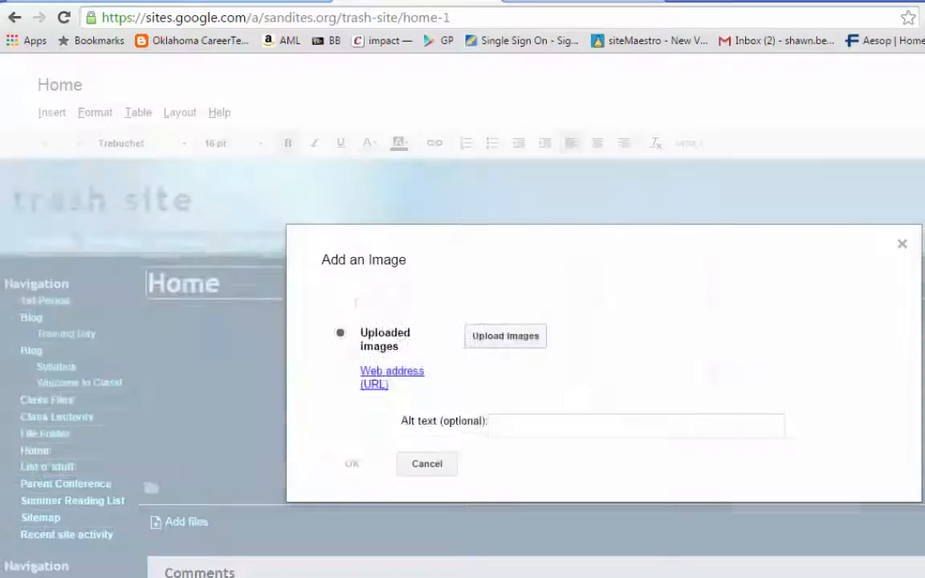
Upload the QR code image and place it on the Home page.
click(504, 336)
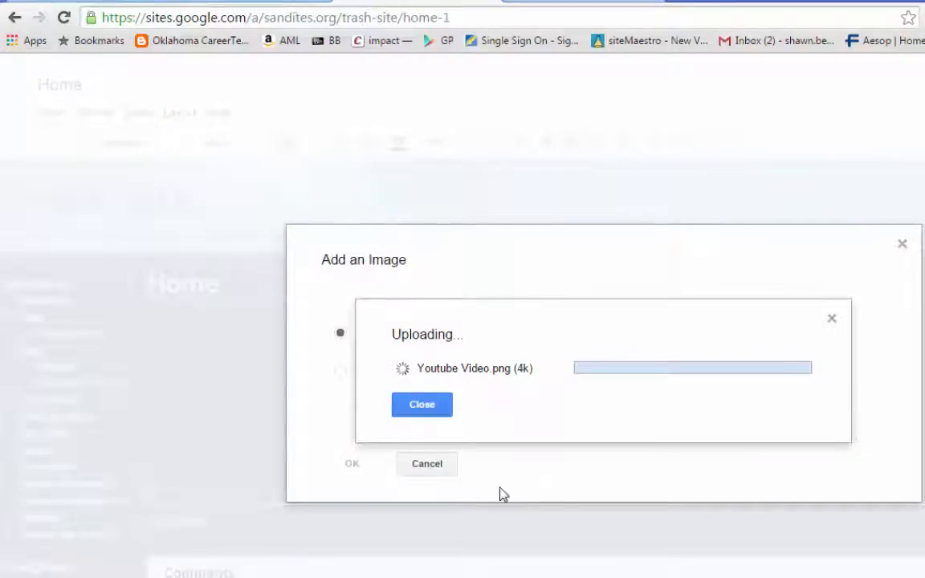
click(421, 404)
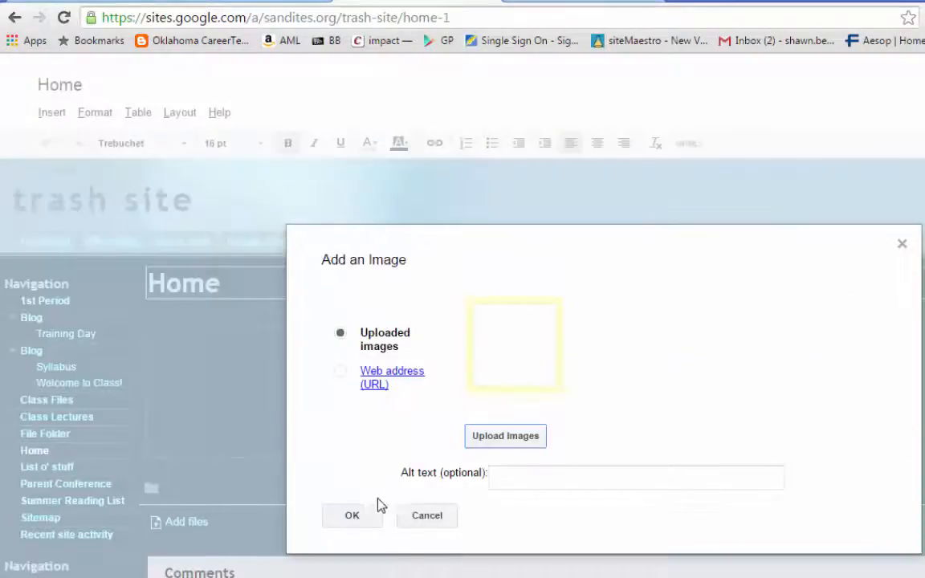
click(352, 516)
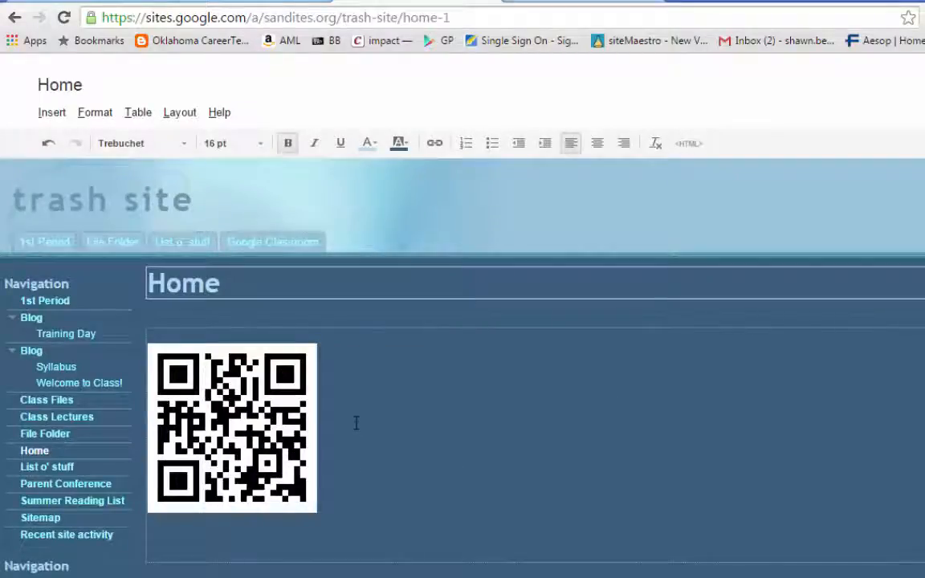
Add the caption 'Scan this code for our Scavenger hunt' and save the page.
text(Scan this code for our)
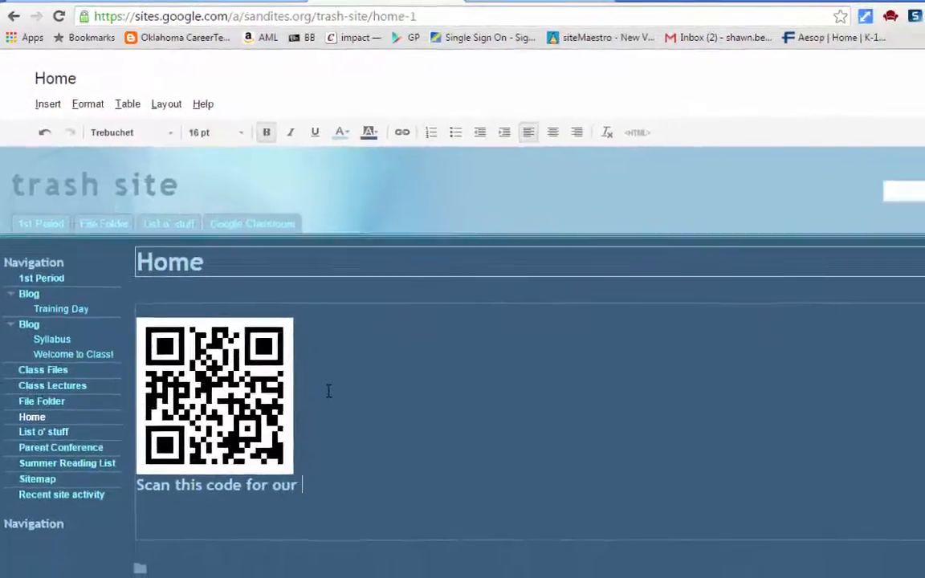
text(Scavenger)
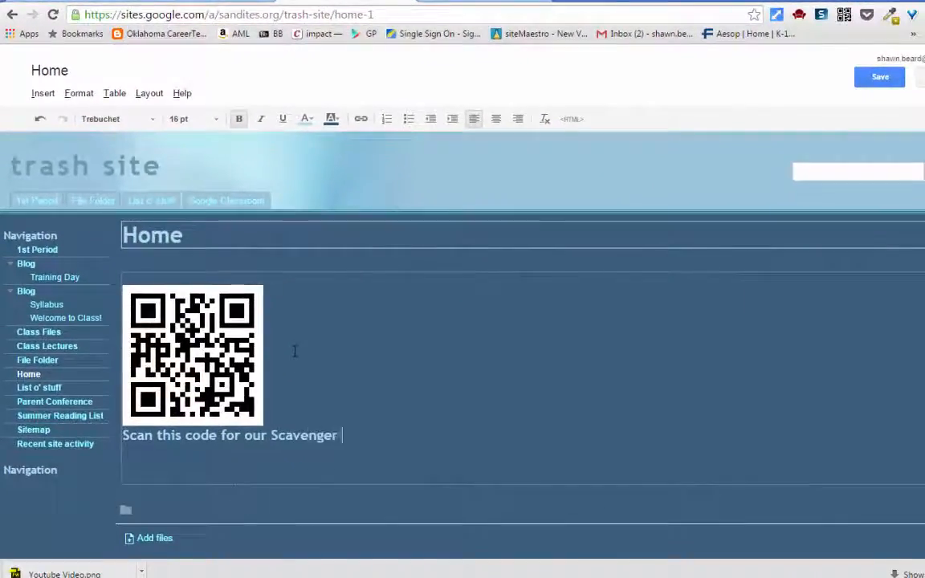
text(hunt)
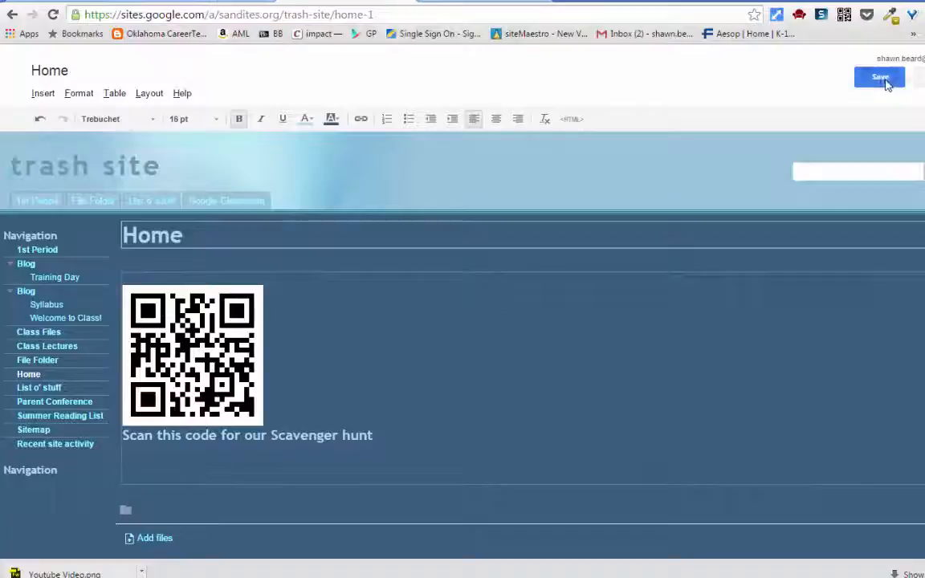
click(879, 76)
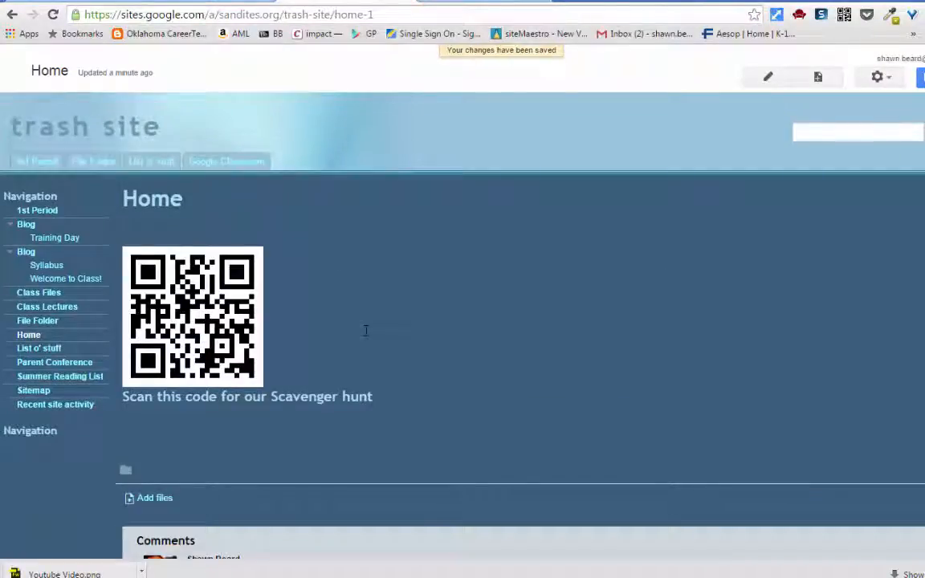
mouse_move(405, 261)
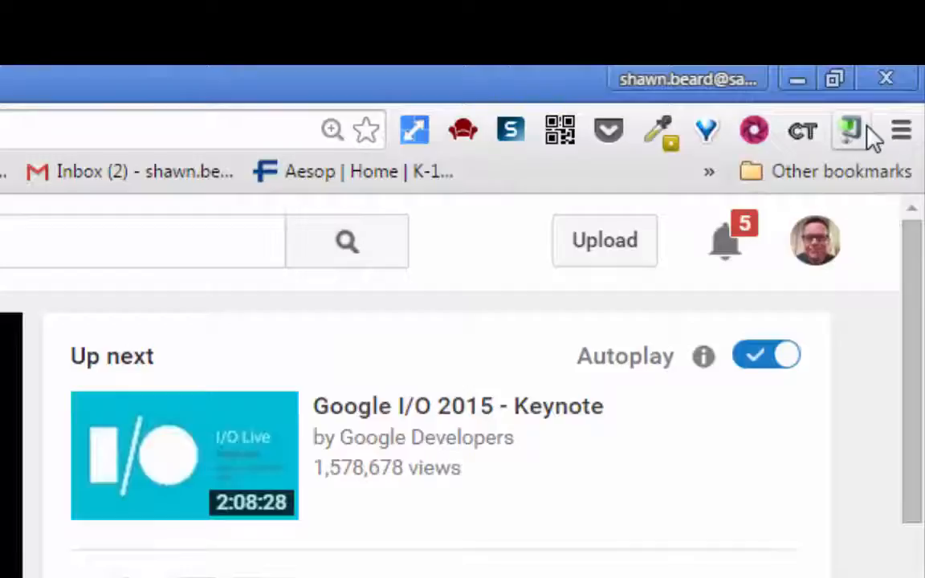
mouse_move(850, 130)
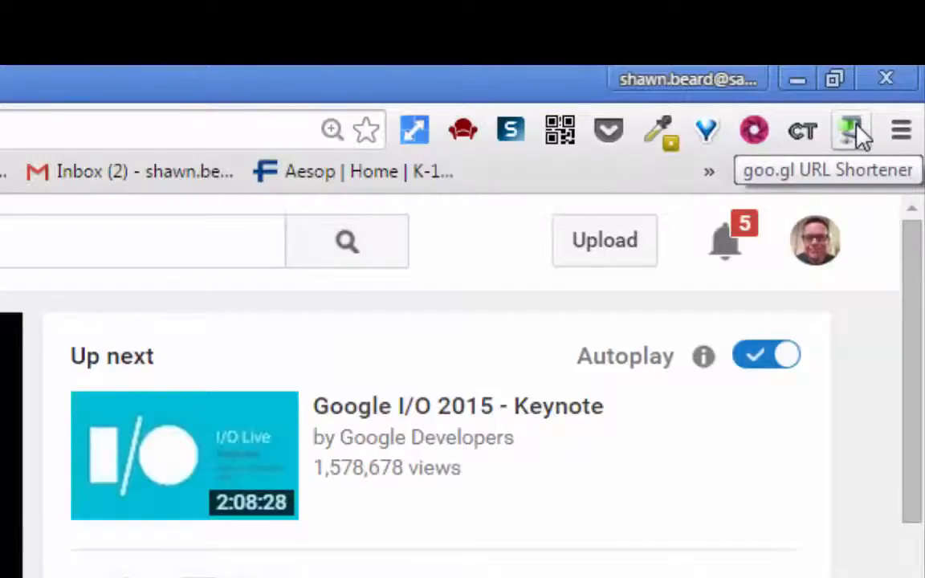
Shorten the video's link with goo.gl and bring up copy options for its QR code image.
click(851, 130)
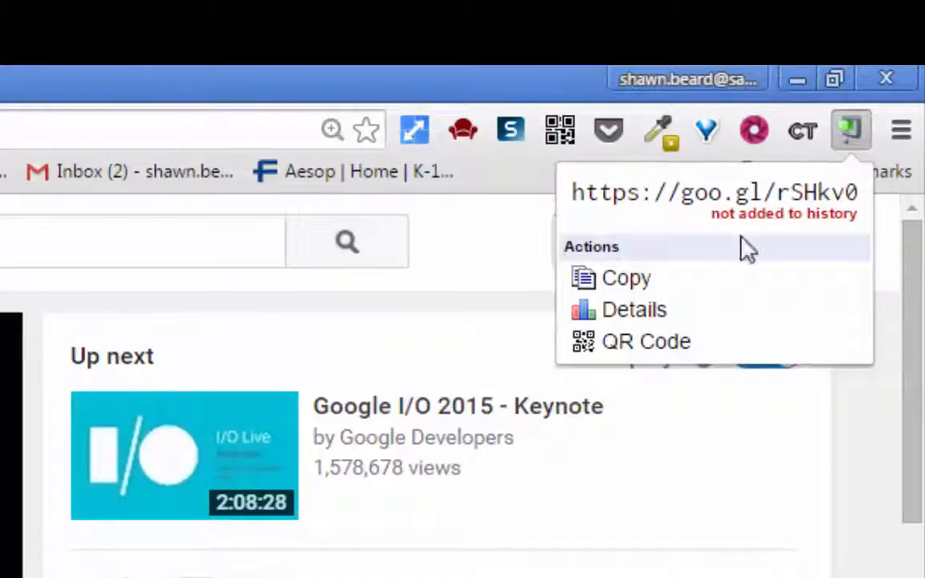
mouse_move(645, 341)
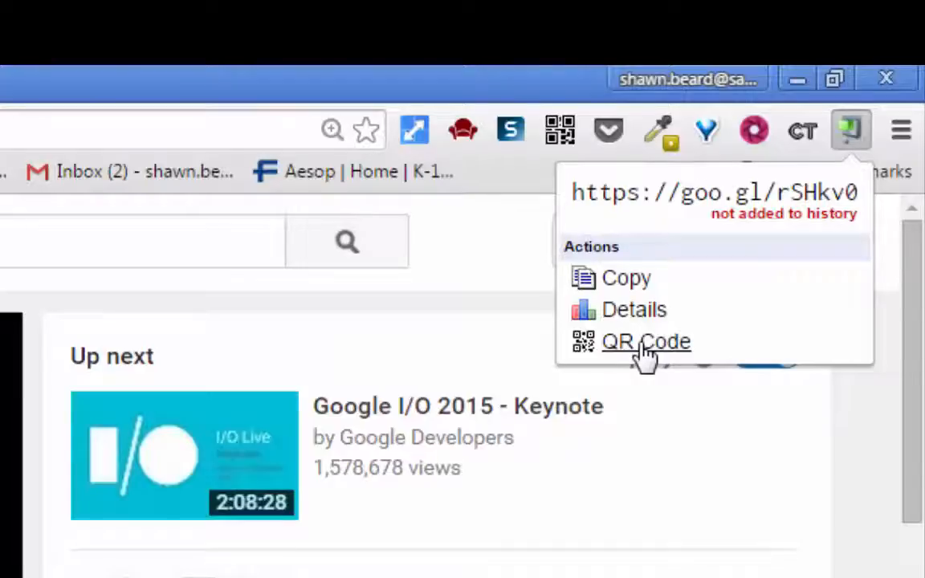
click(646, 341)
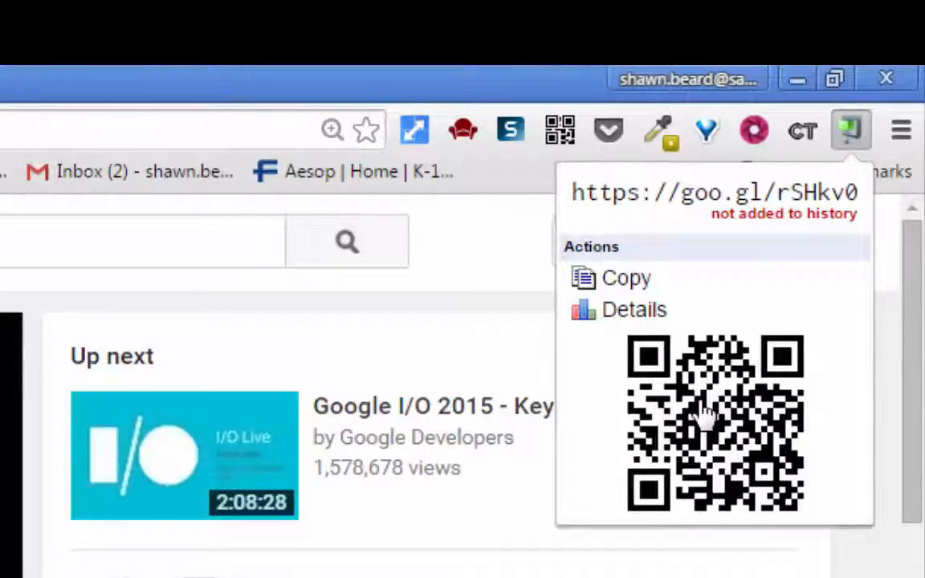
right_click(704, 414)
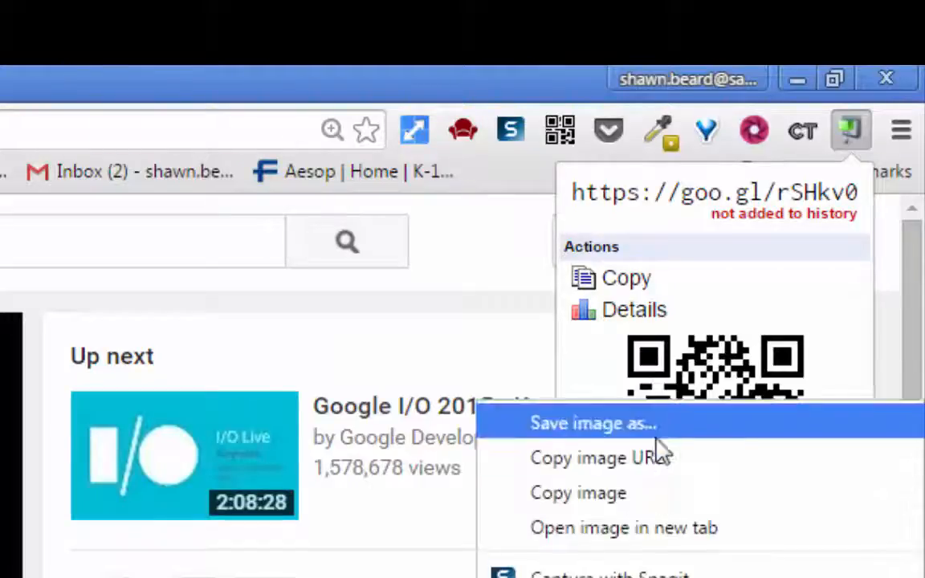
mouse_move(578, 492)
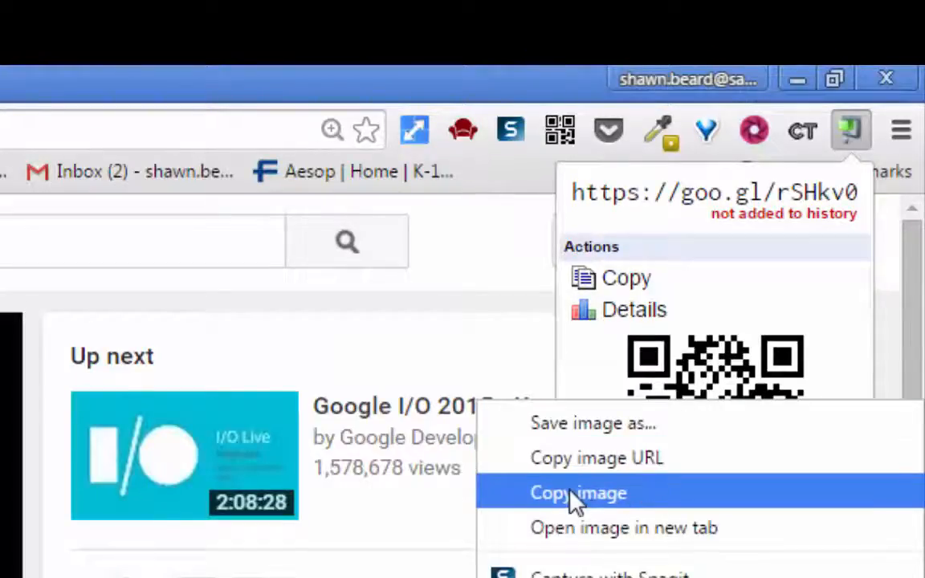
mouse_move(658, 486)
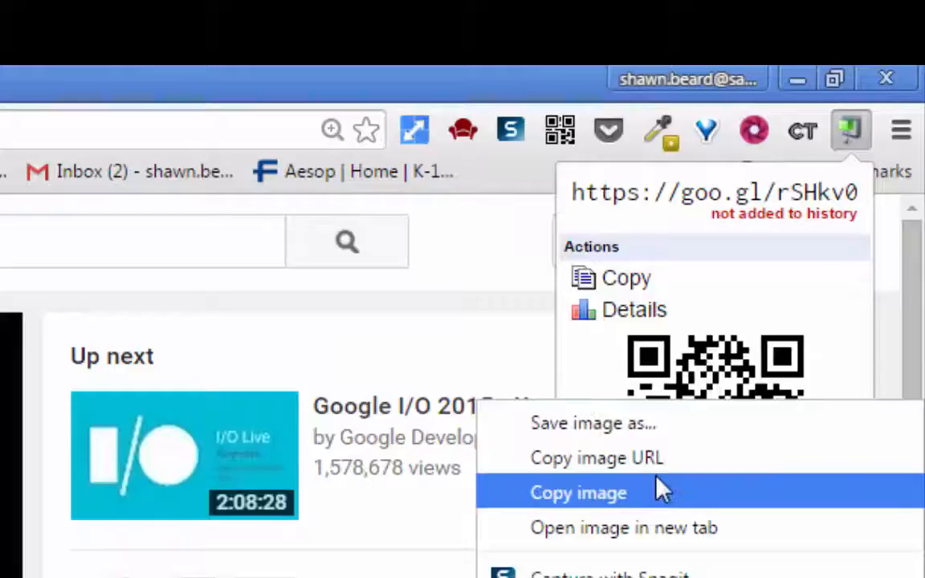
mouse_move(597, 457)
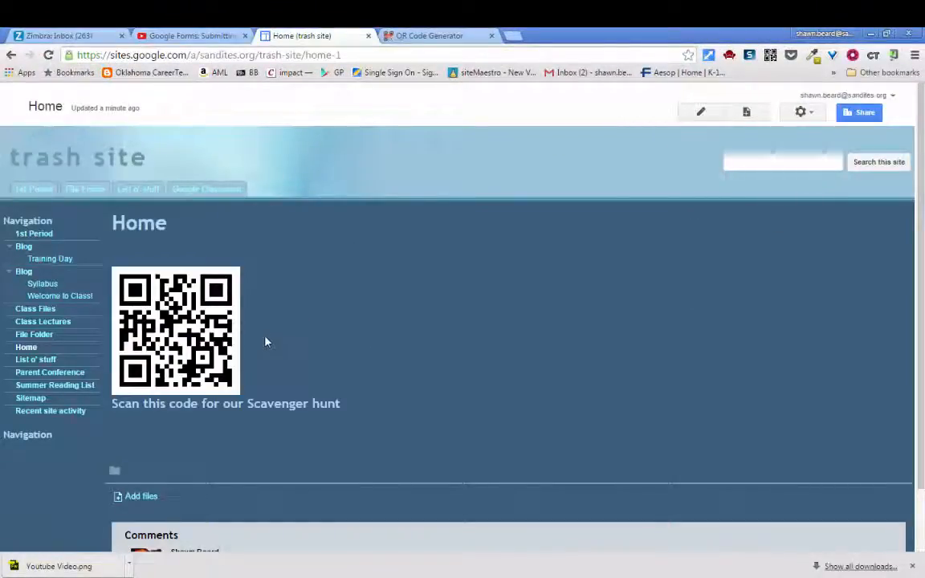
Swap the old QR image for the short-link QR code, inserted by web address.
click(700, 112)
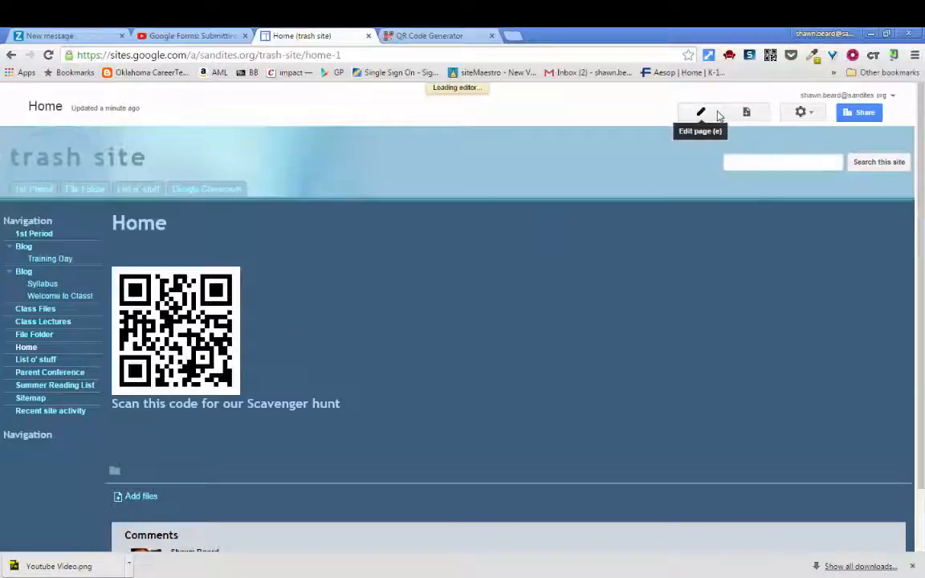
click(700, 112)
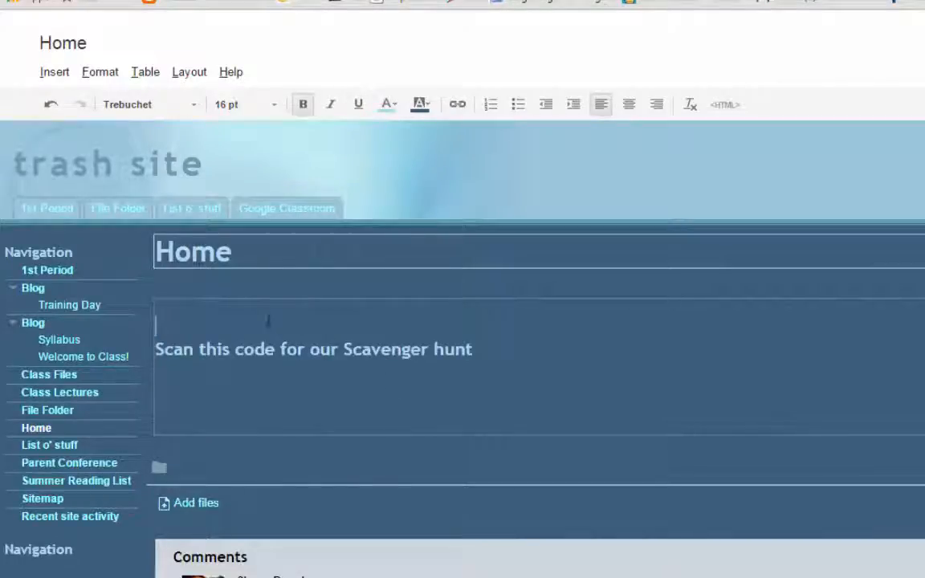
click(54, 72)
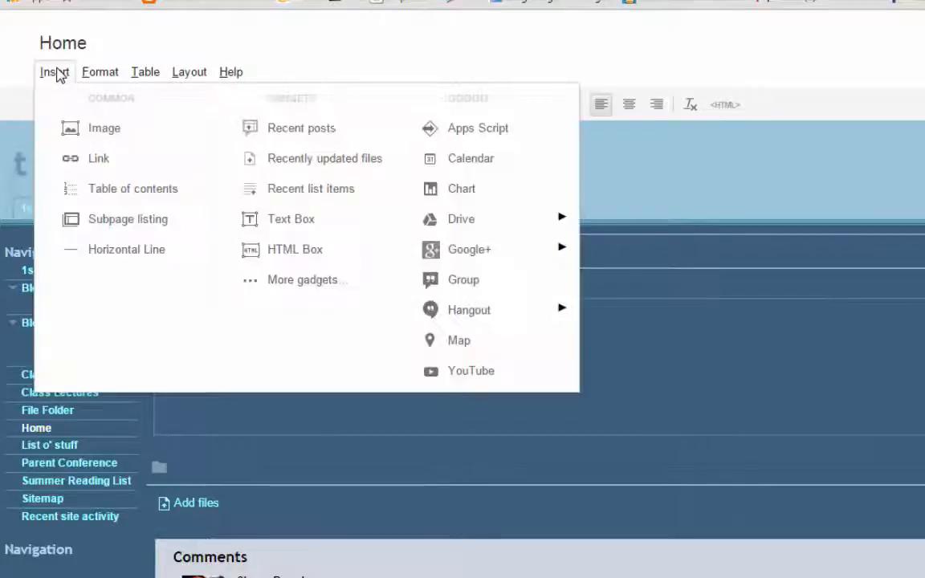
click(103, 127)
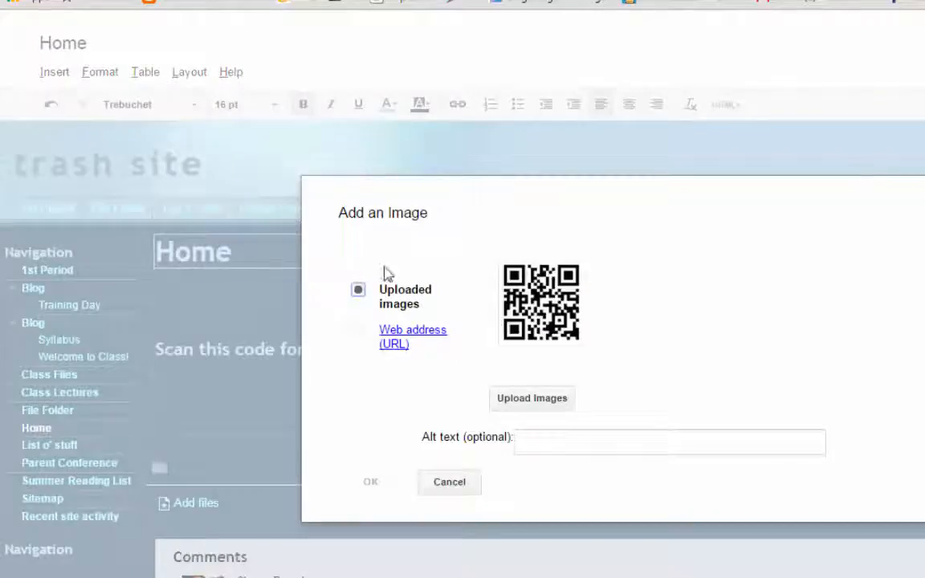
click(394, 337)
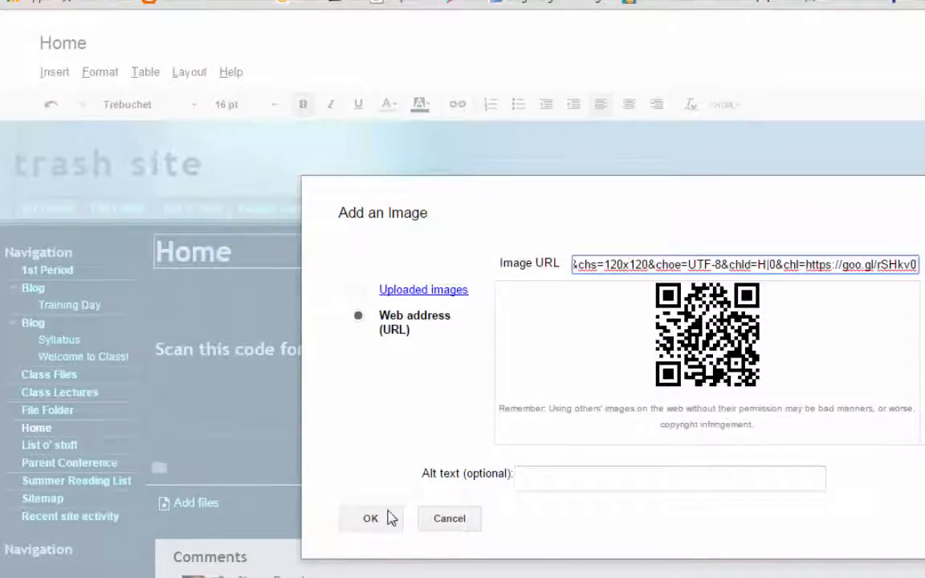
click(370, 518)
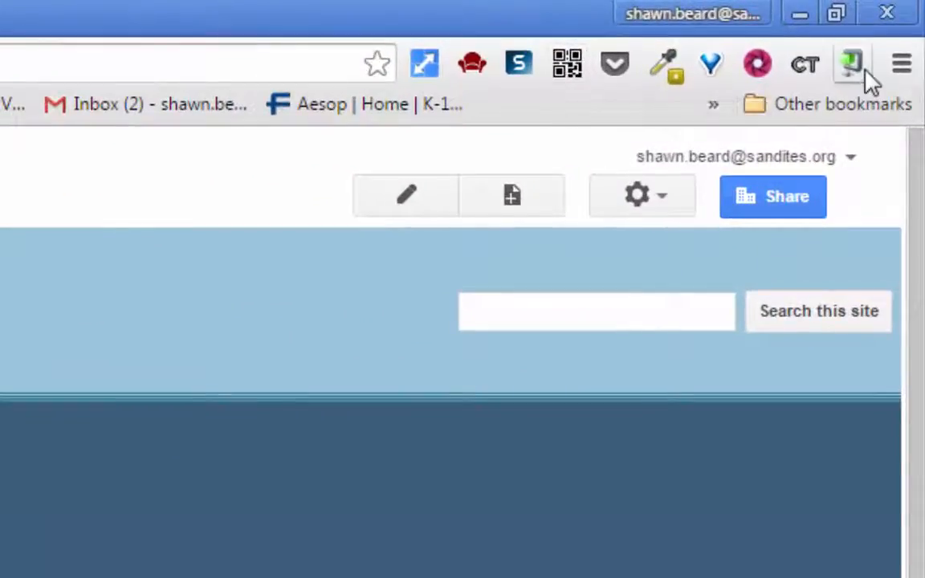
mouse_move(852, 64)
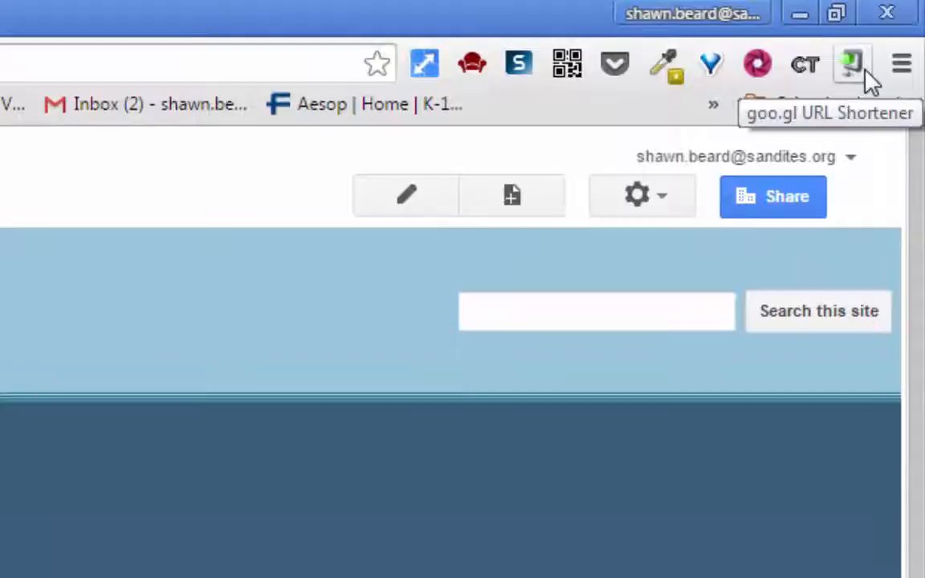